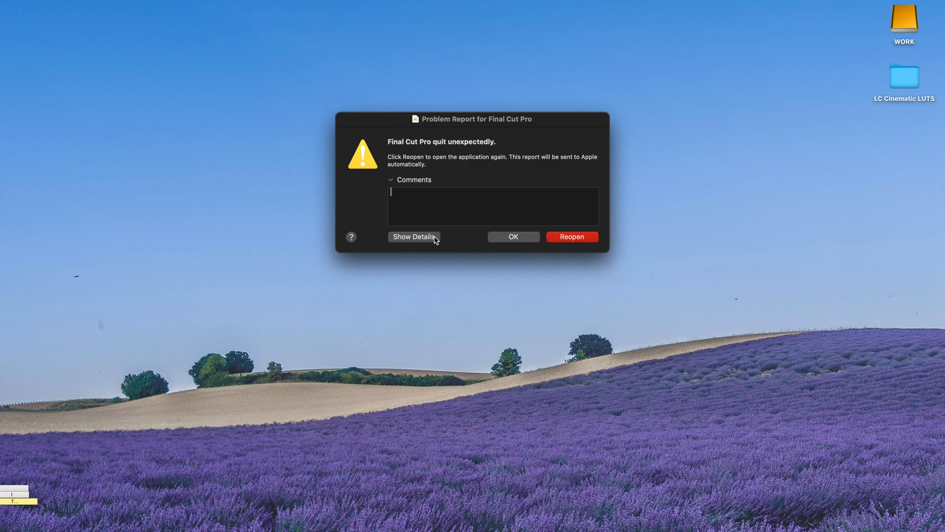
mouse_move(529, 102)
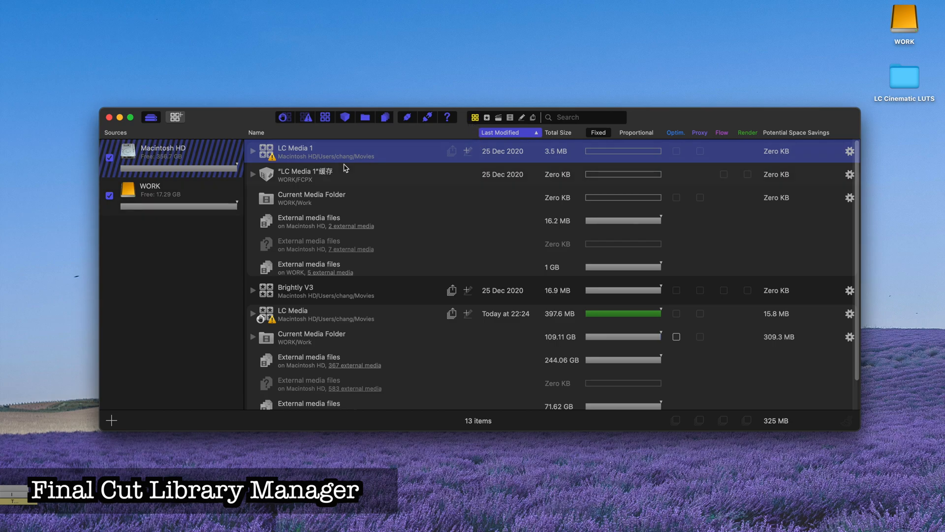
Scroll the Library Manager list down to reach the LC Media library
scroll(down, 3)
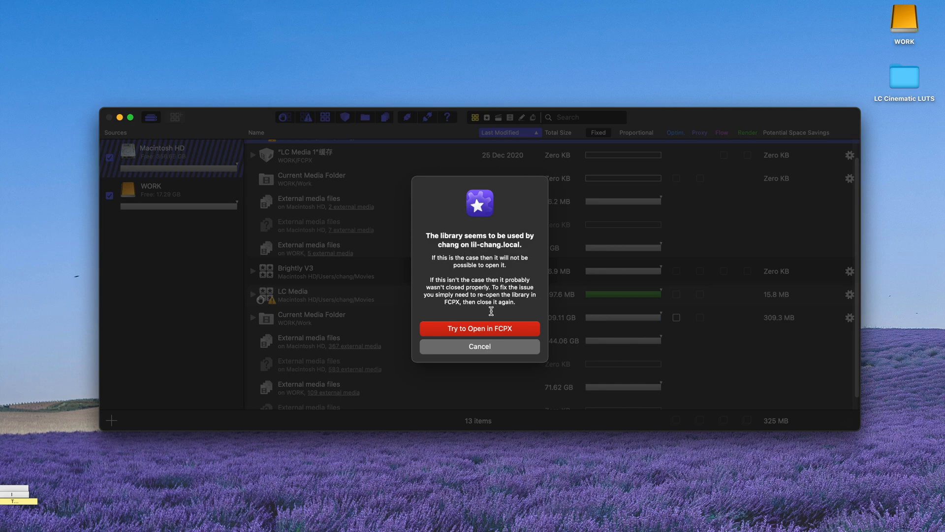
mouse_move(500, 349)
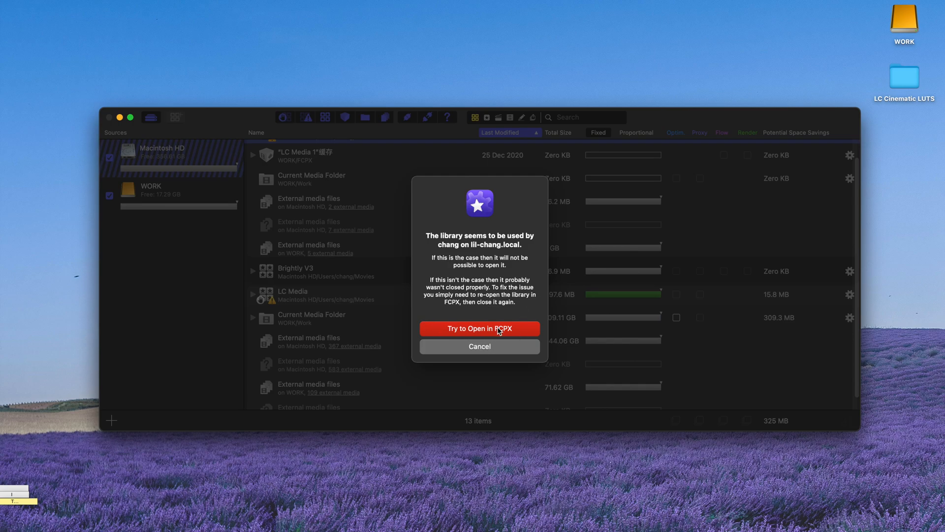
click(479, 347)
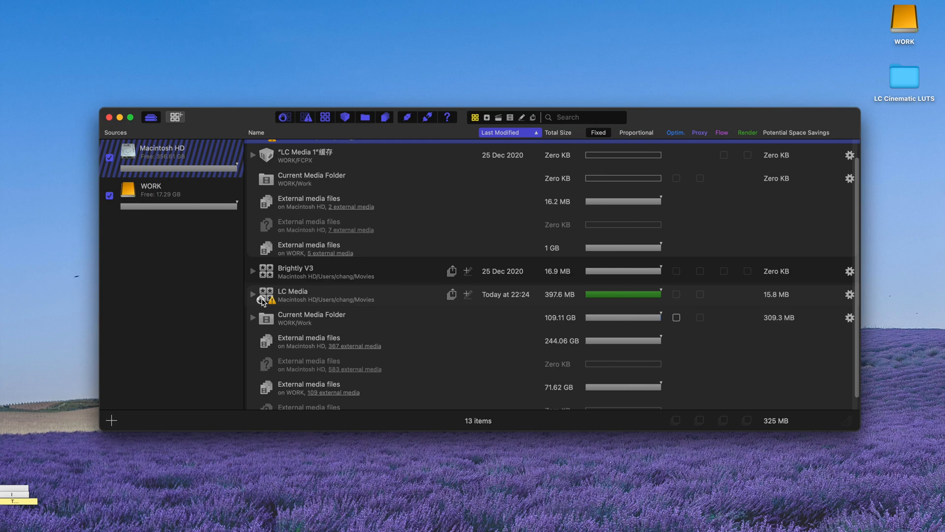
mouse_move(264, 302)
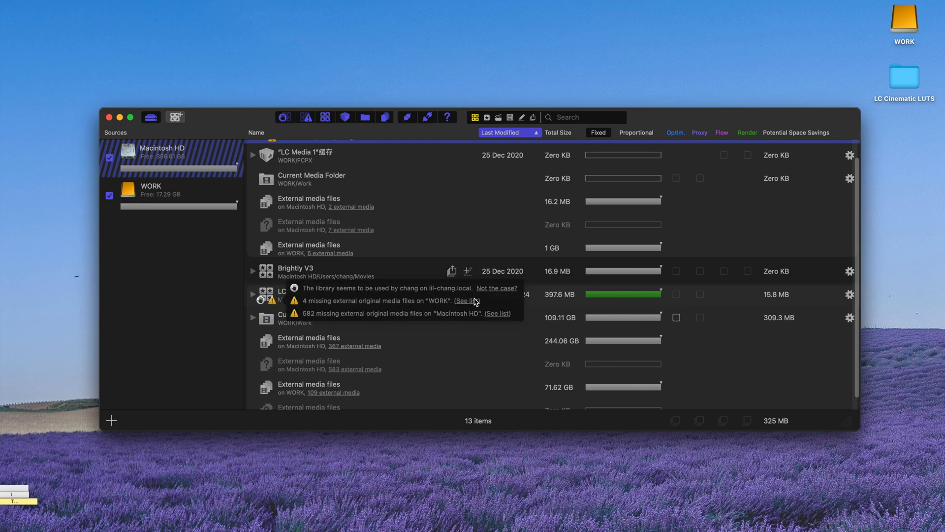
click(465, 300)
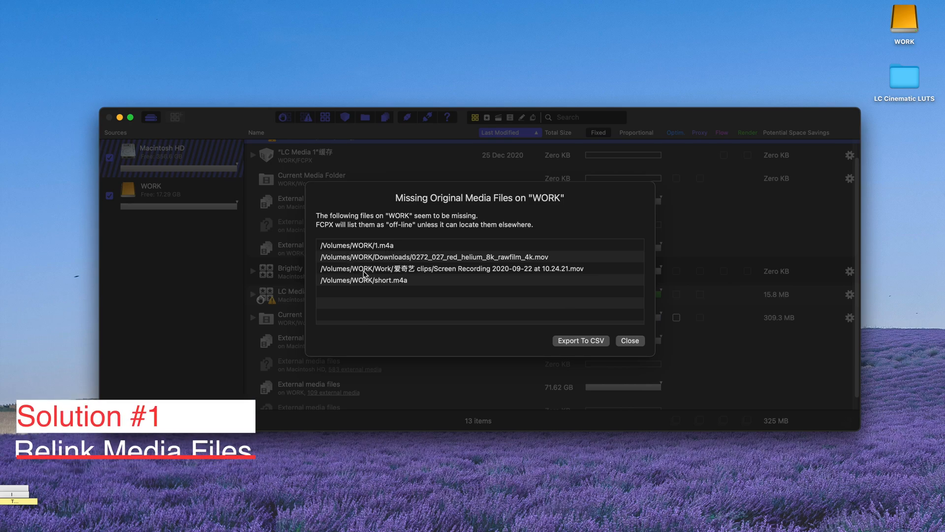
click(629, 341)
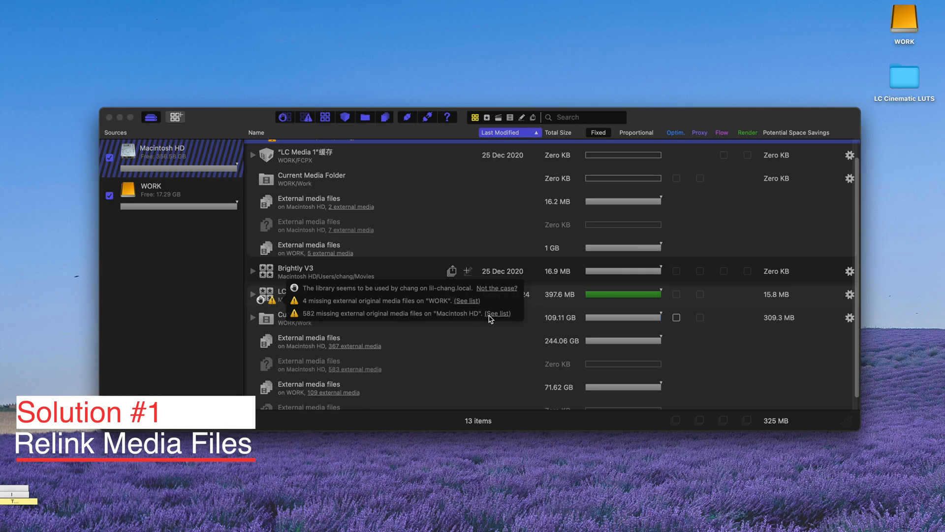
click(496, 313)
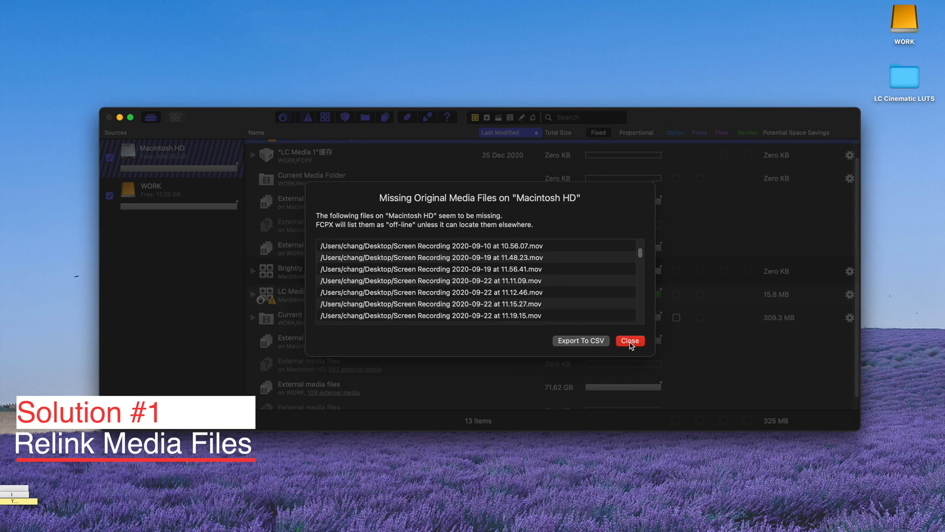
click(630, 340)
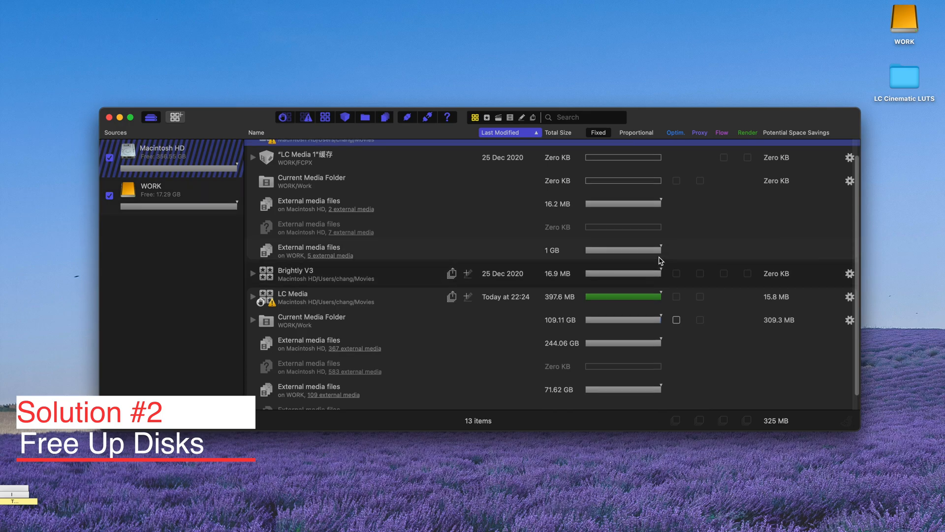
Scroll to the WORK source and clear the highlighting of its items
scroll(down, 3)
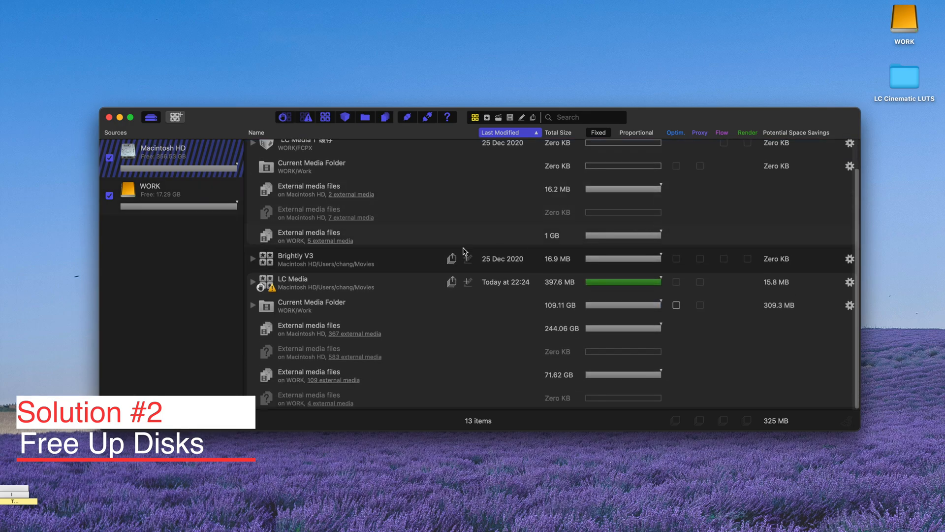
mouse_move(405, 246)
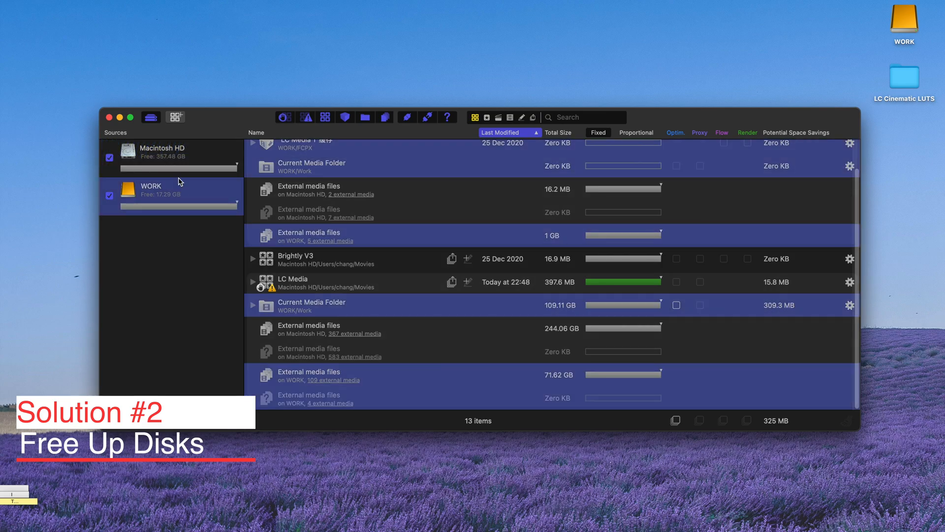
click(186, 241)
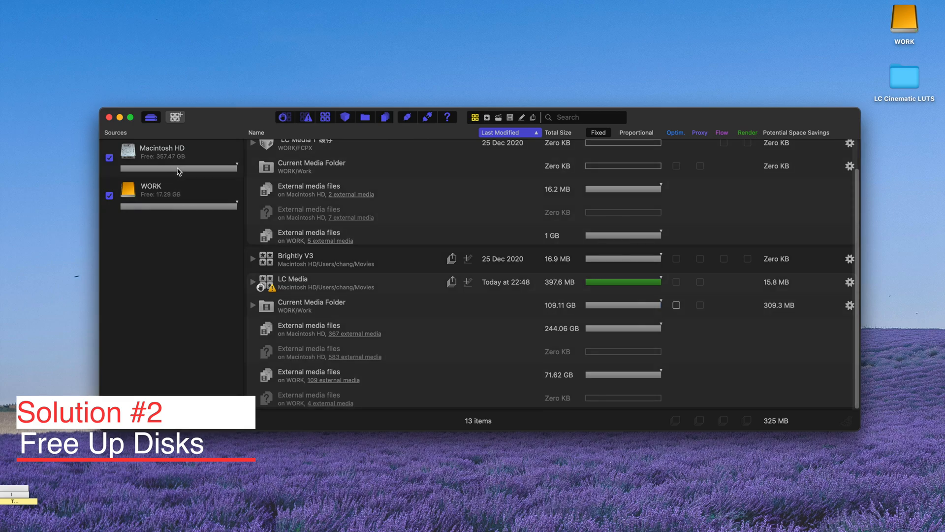
mouse_move(404, 273)
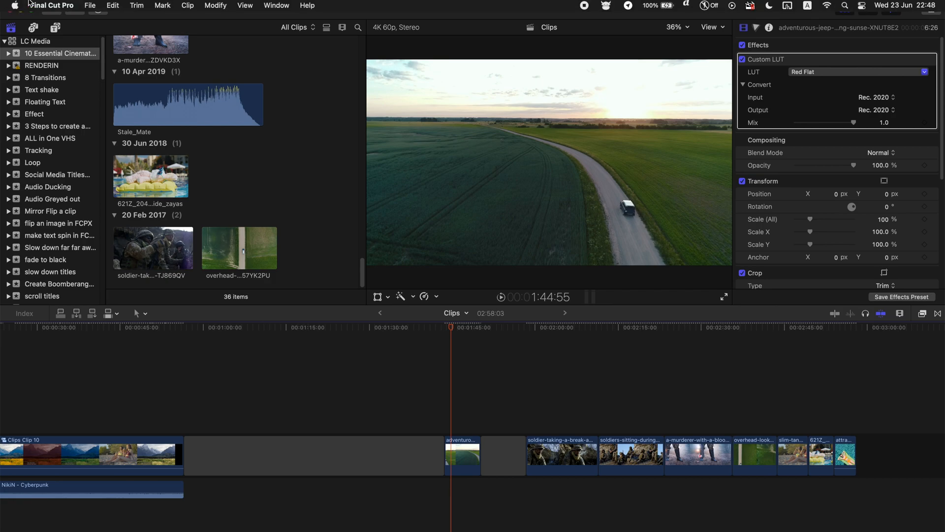
Delete the LC Media library's optimized and proxy media via Delete Generated Clip Files
click(89, 6)
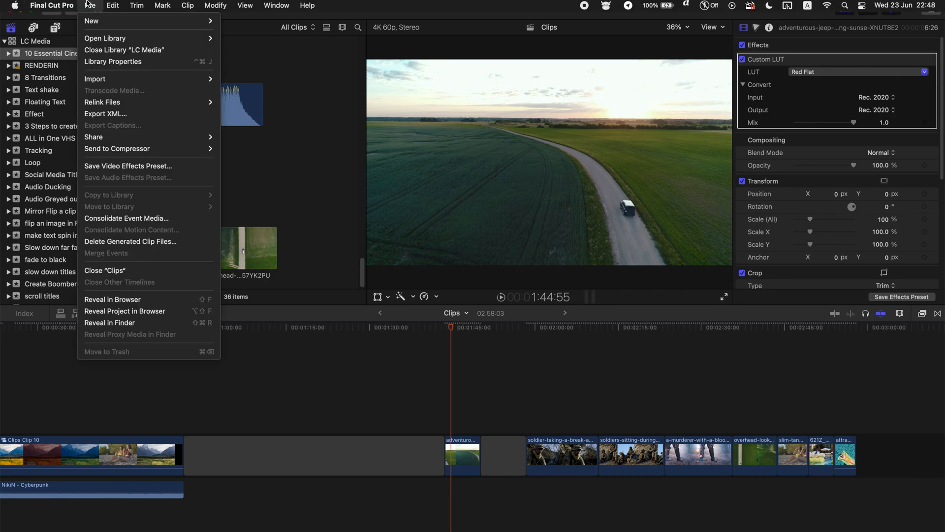
mouse_move(132, 210)
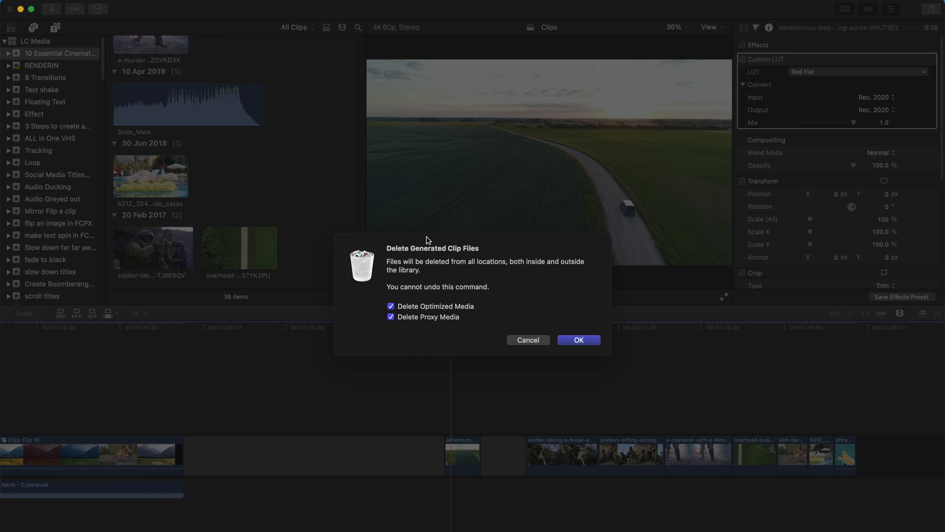
mouse_move(452, 273)
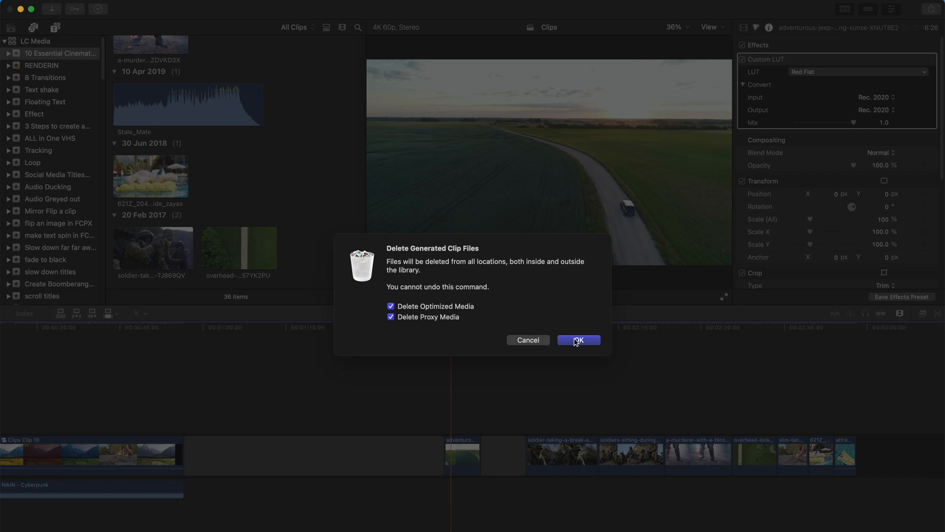
click(577, 341)
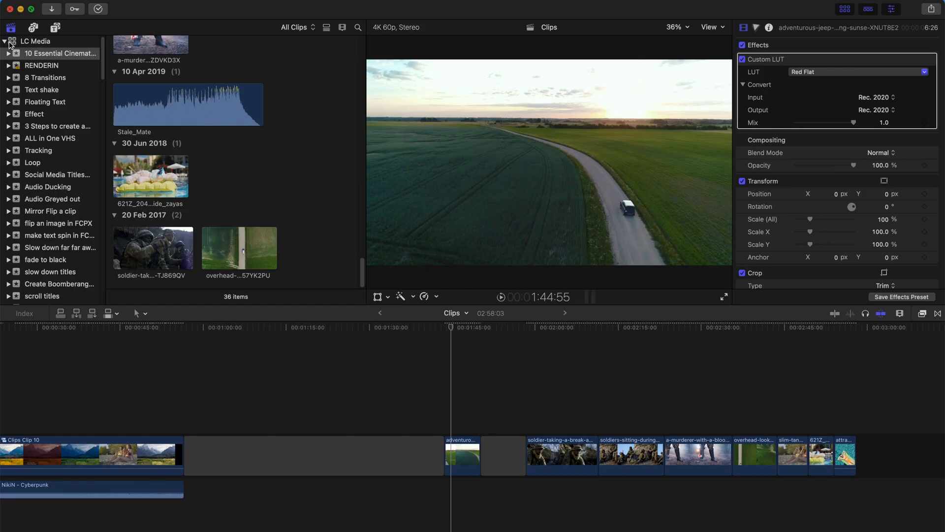
Collapse the LC Media library's event list in the sidebar
click(4, 41)
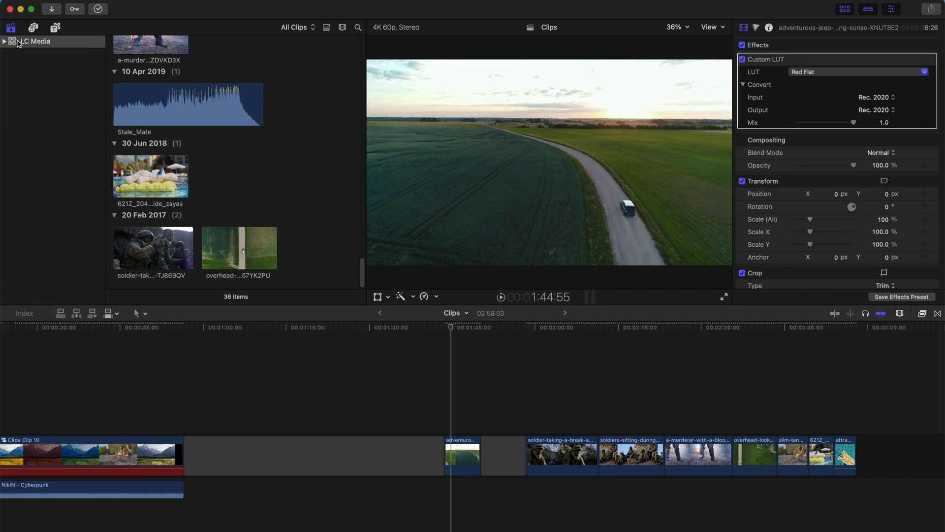
mouse_move(19, 45)
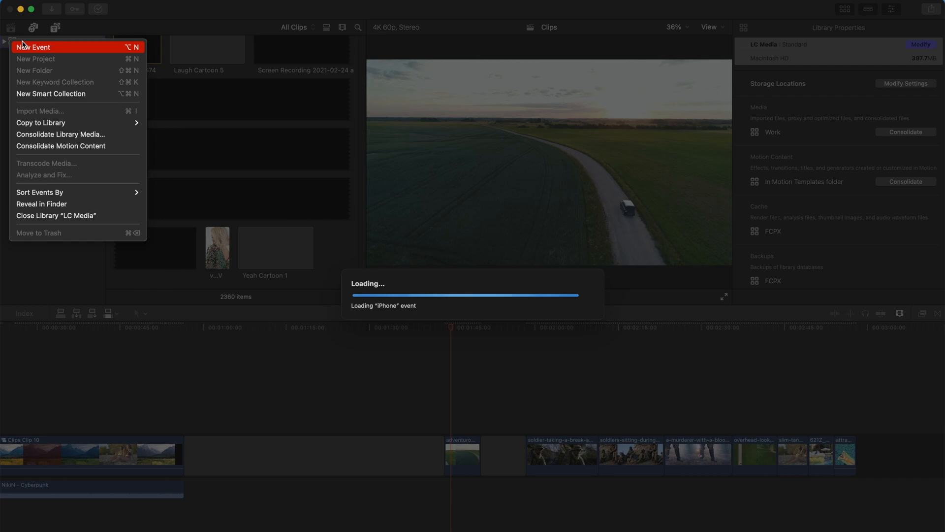
mouse_move(41, 70)
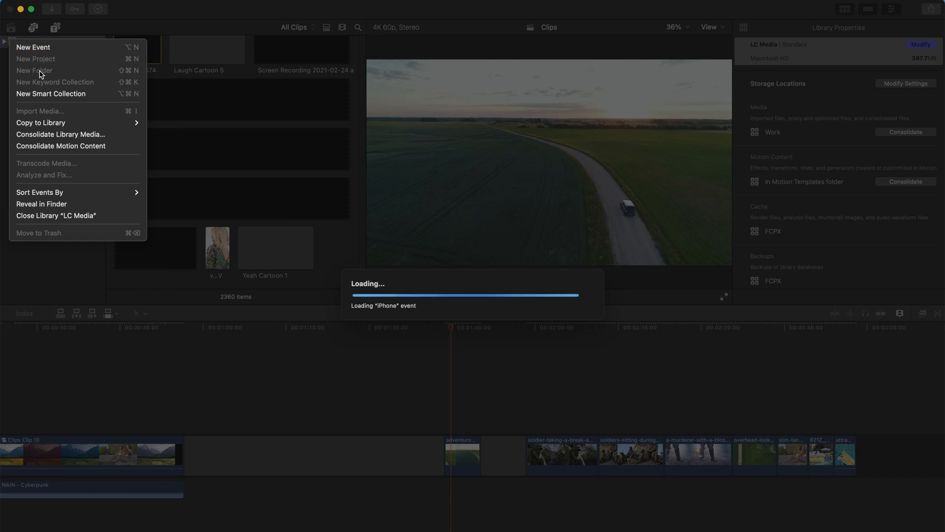
mouse_move(128, 97)
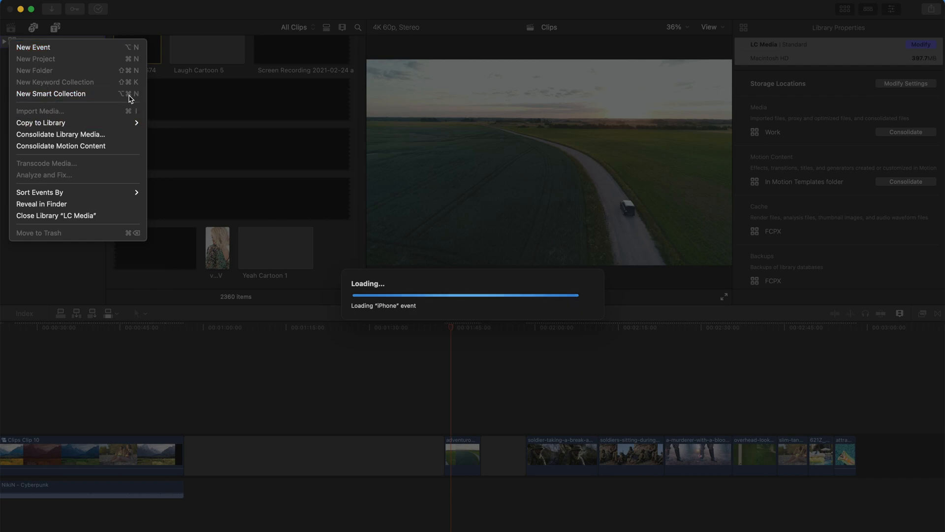
mouse_move(56, 216)
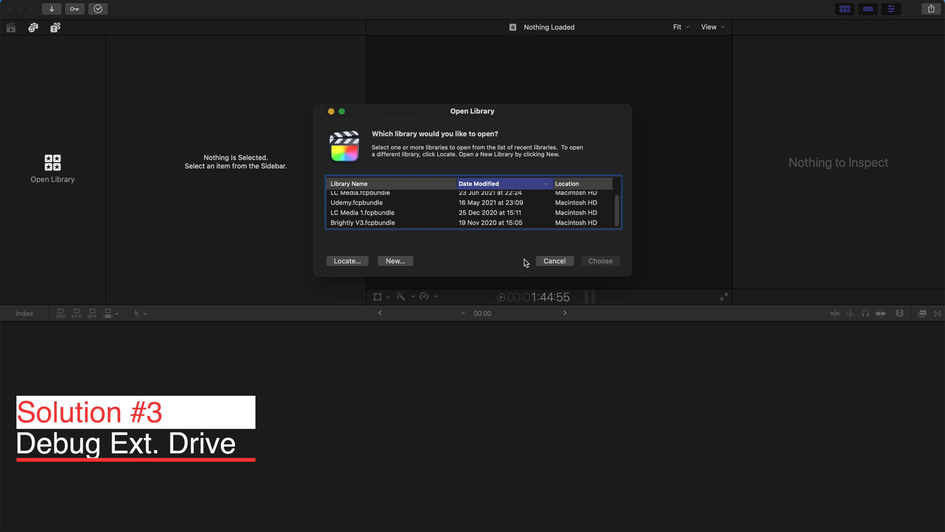
Cancel the Open Library dialog without opening a library
click(554, 261)
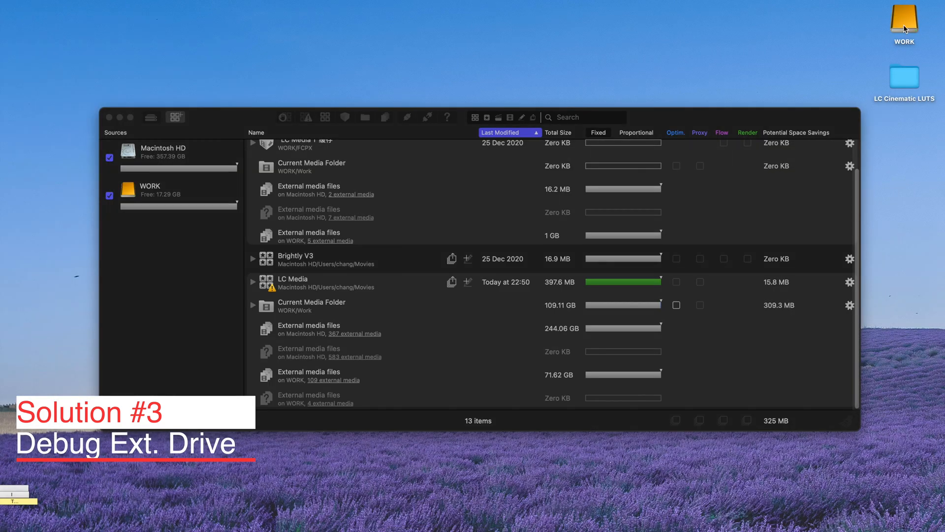
Eject the WORK drive from its desktop icon's context menu
click(904, 22)
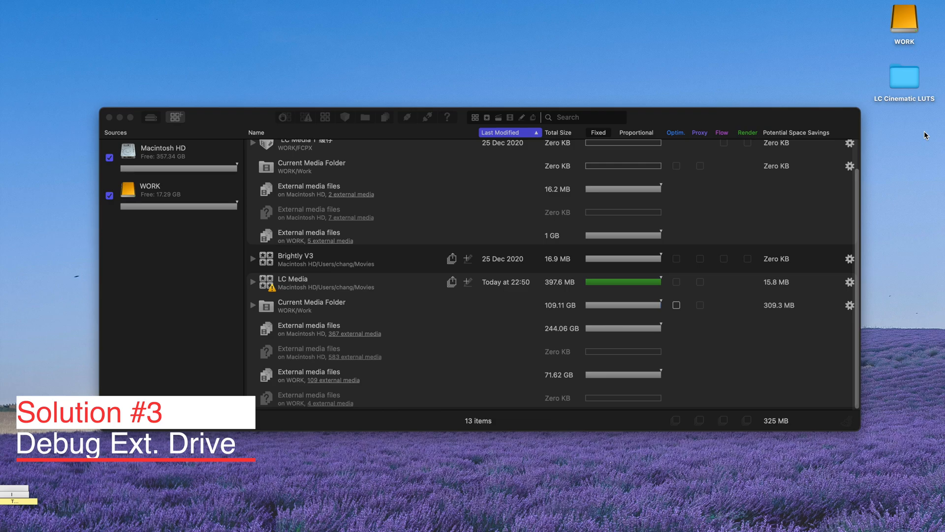
mouse_move(895, 27)
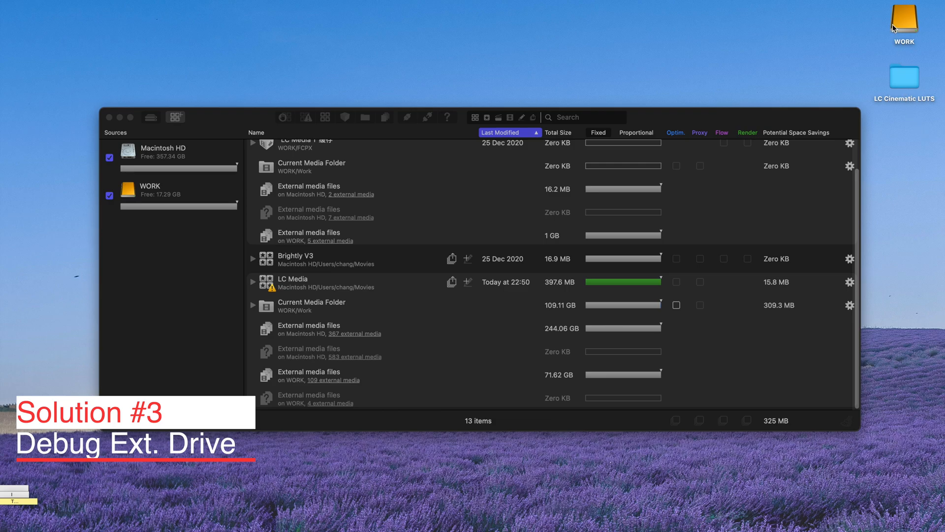
right_click(905, 24)
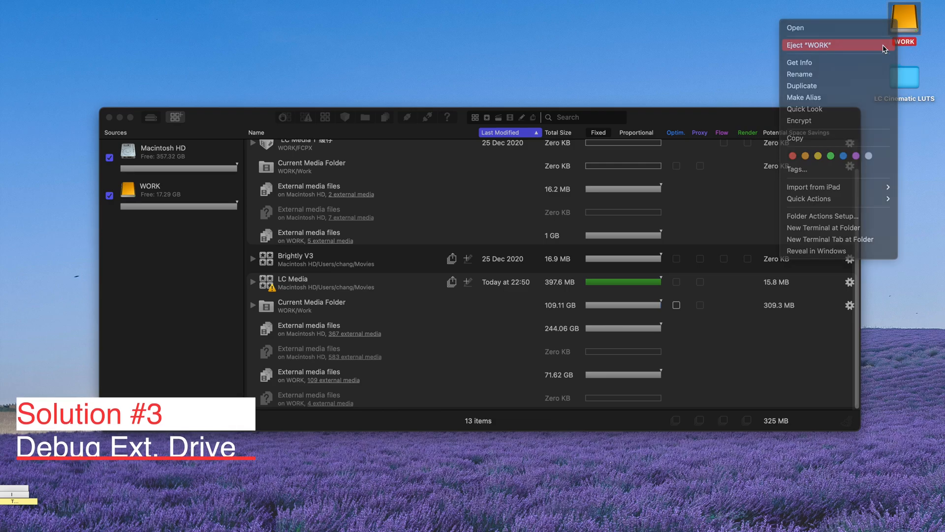
click(809, 45)
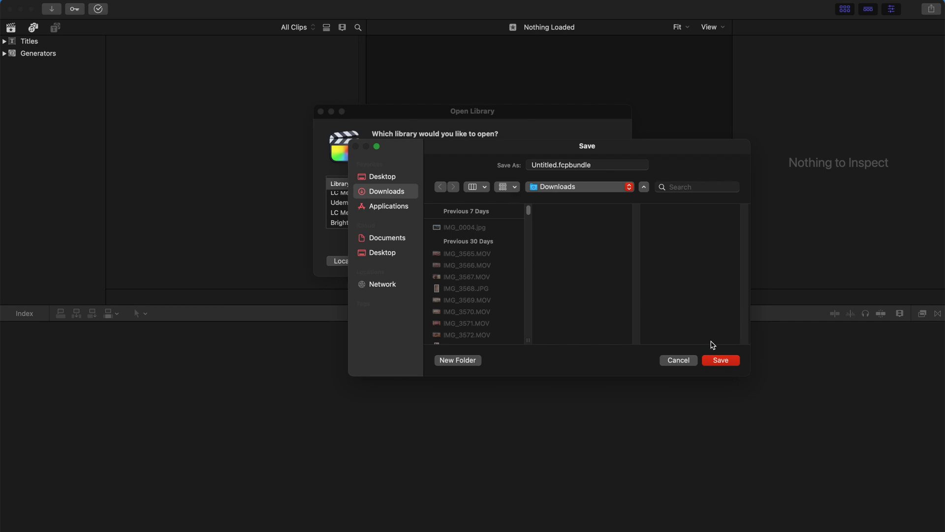
Cancel the new library Save dialog and then the Open Library dialog
click(586, 165)
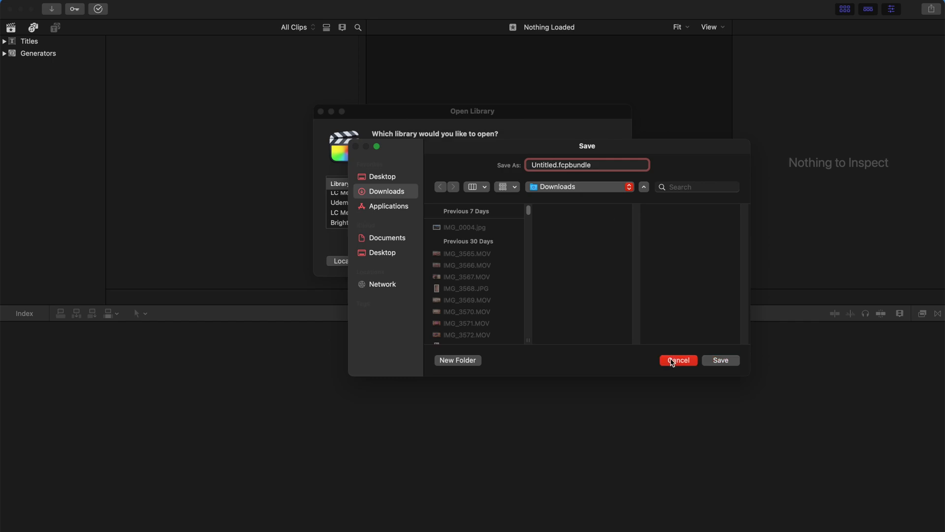
click(677, 360)
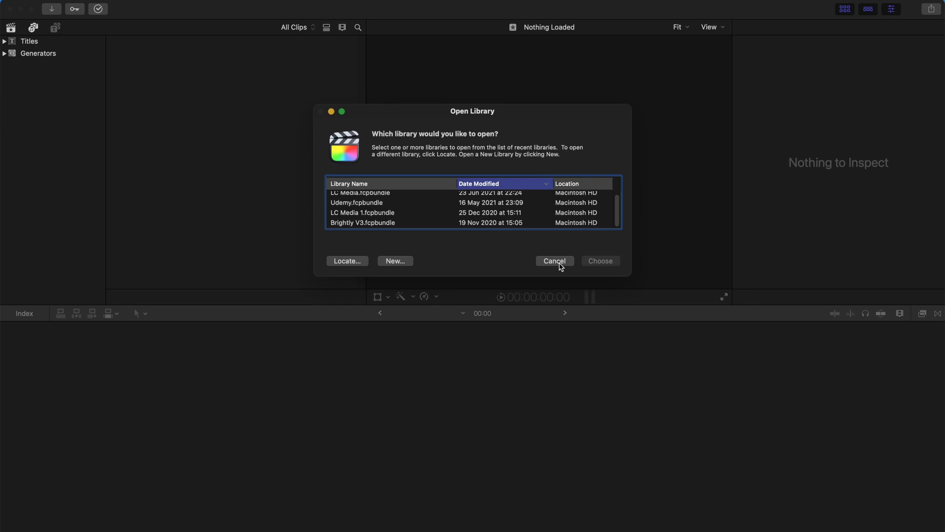
click(553, 261)
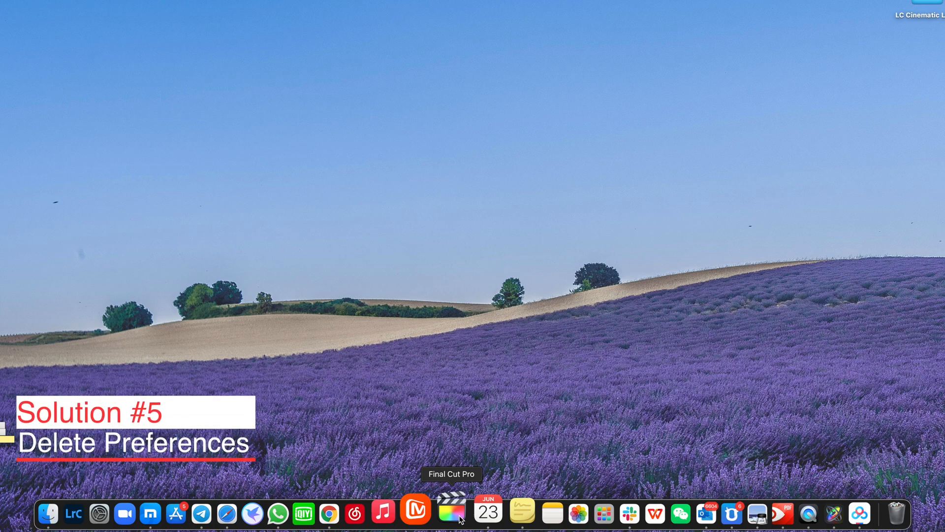
Launch Final Cut Pro from the Dock and choose Delete Preferences
click(451, 513)
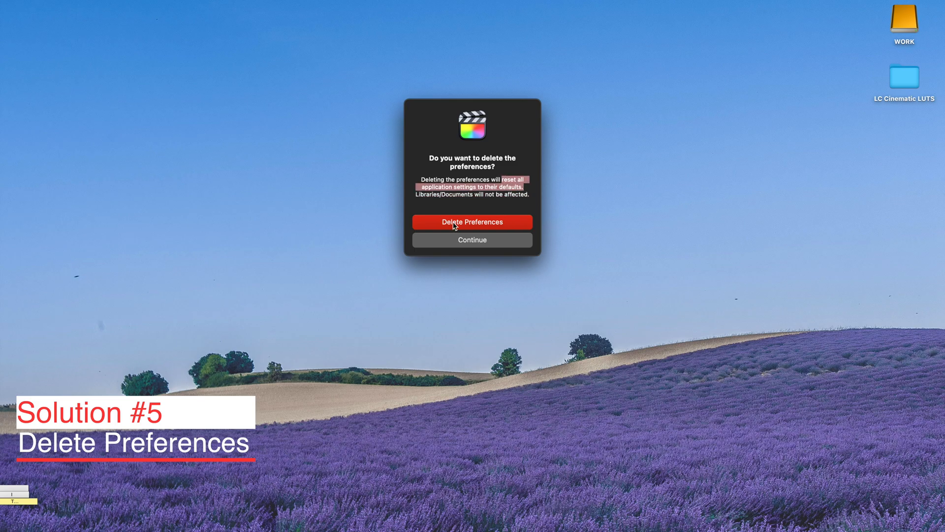
click(472, 222)
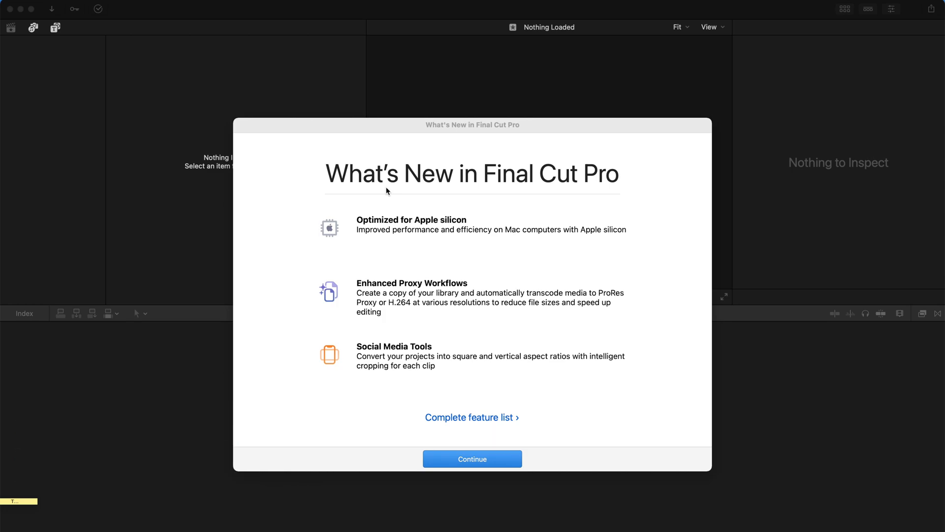
Dismiss the What's New screen and close the Untitled library from its context menu
click(472, 458)
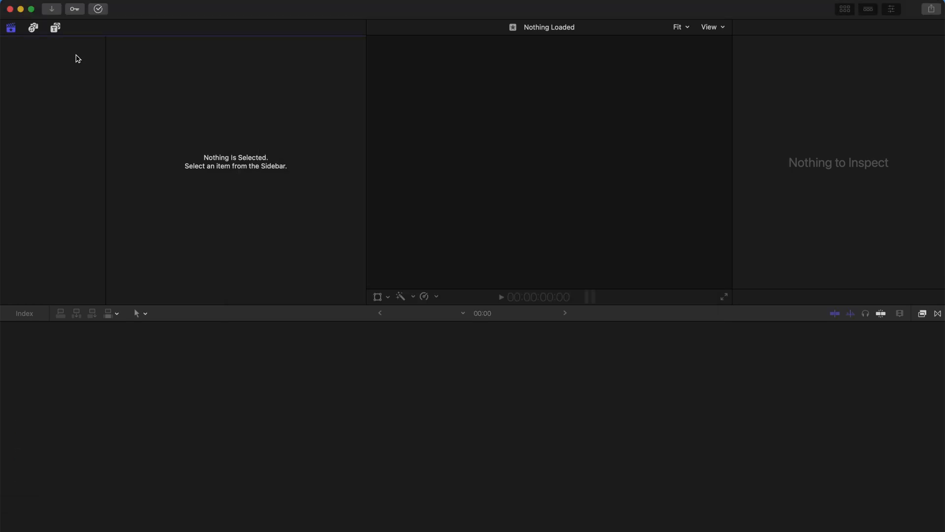
click(33, 40)
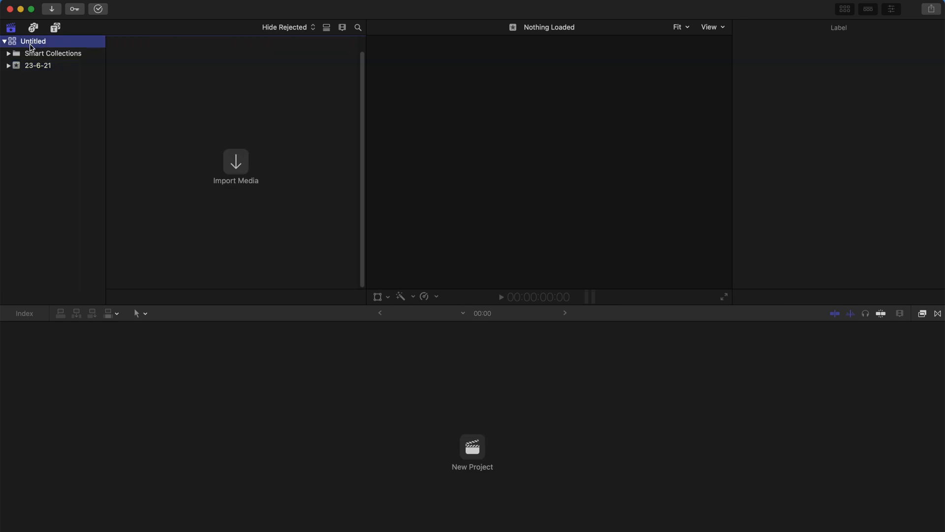
right_click(33, 41)
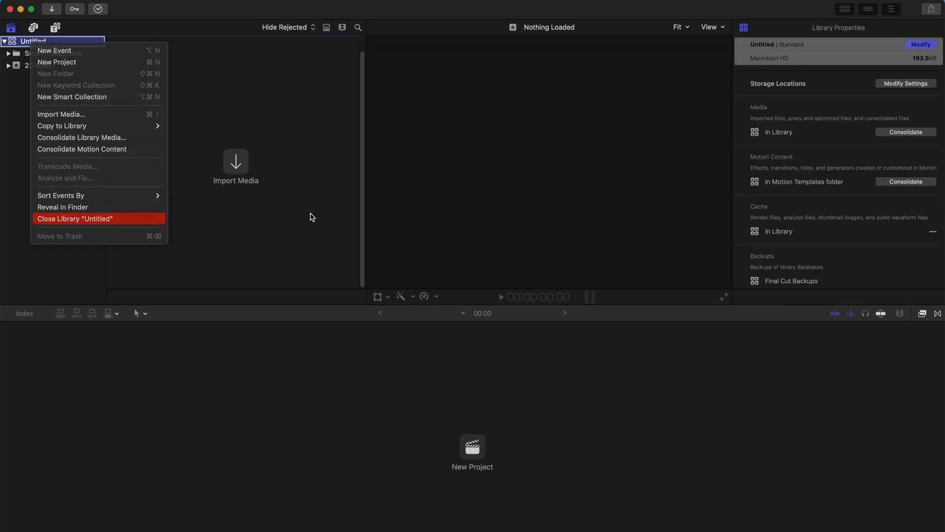
click(75, 218)
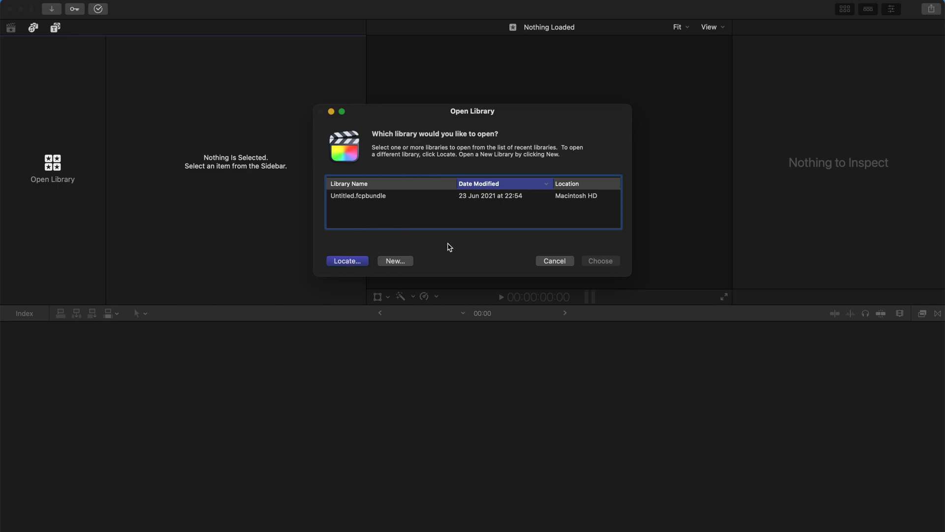
Locate and open 20210623_2219_GMT+8.fcpbundle from WORK > FCPX > LC Media
click(347, 261)
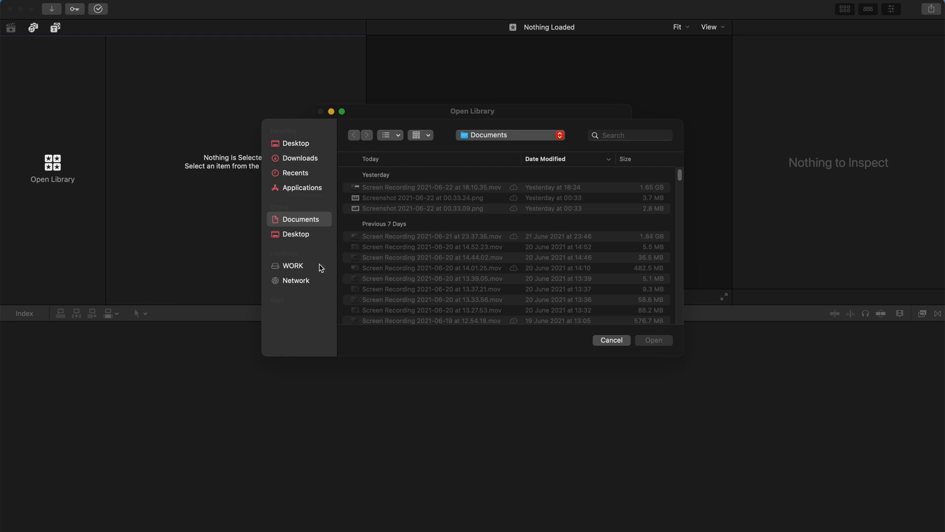
click(293, 265)
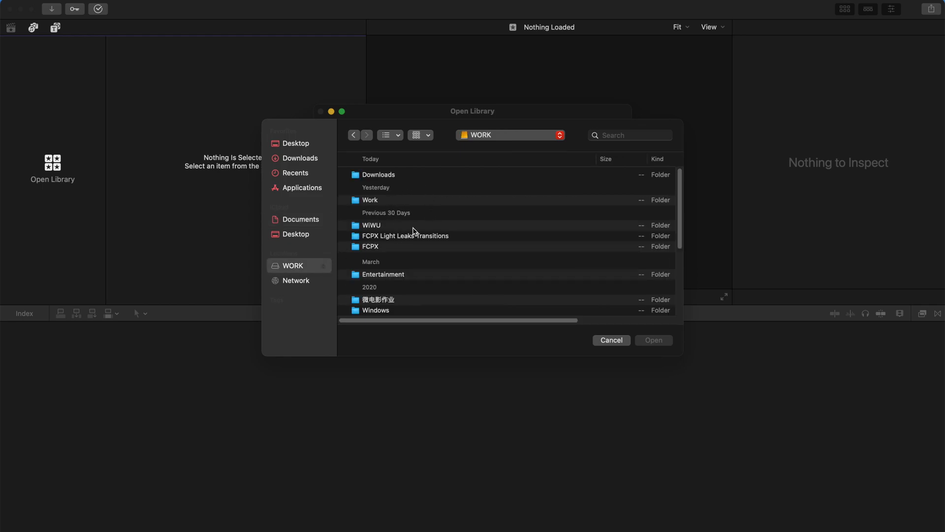
click(370, 247)
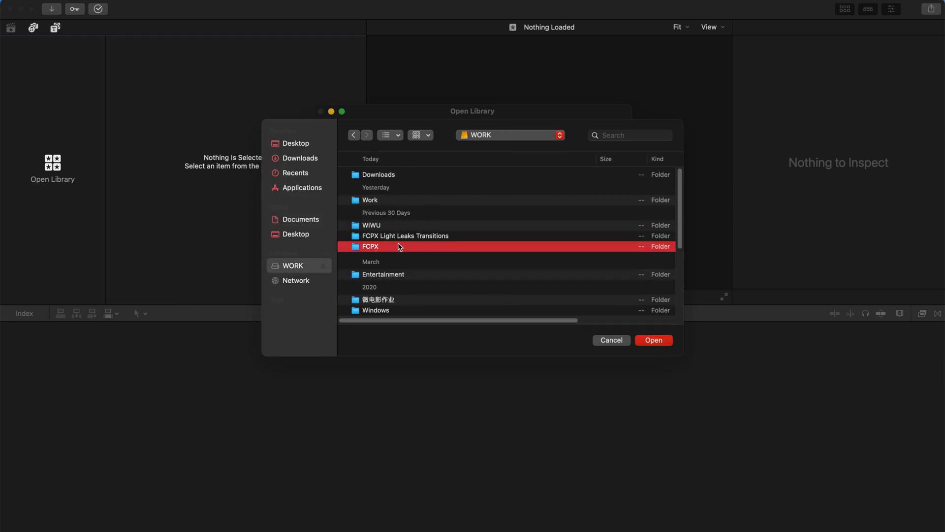
double_click(371, 246)
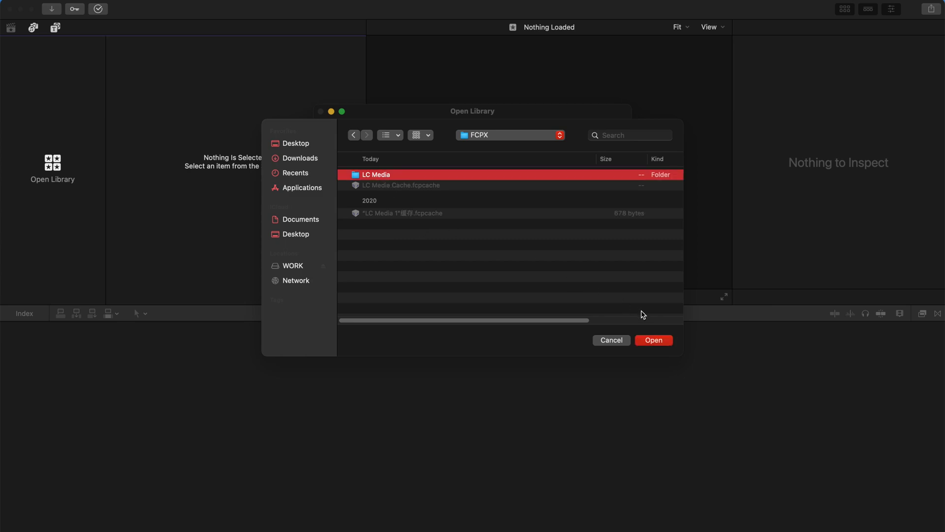
double_click(375, 174)
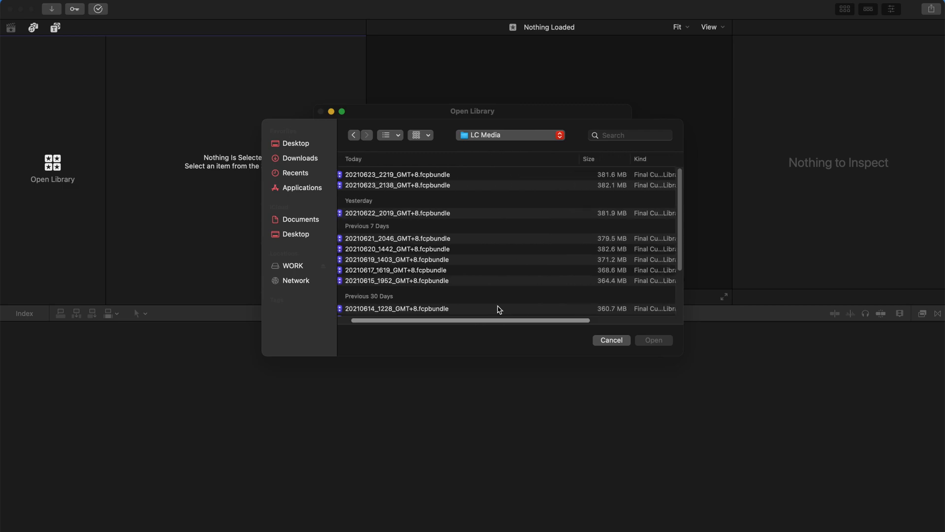
click(398, 175)
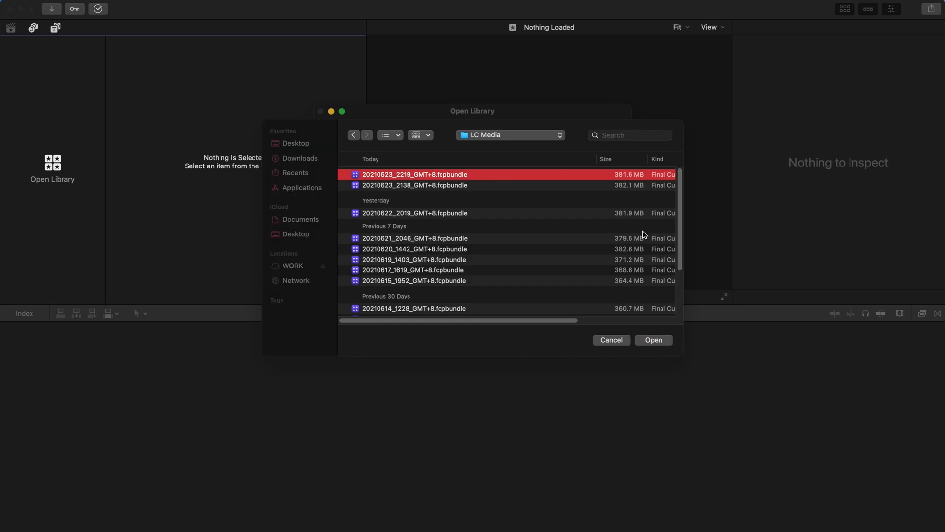
click(653, 339)
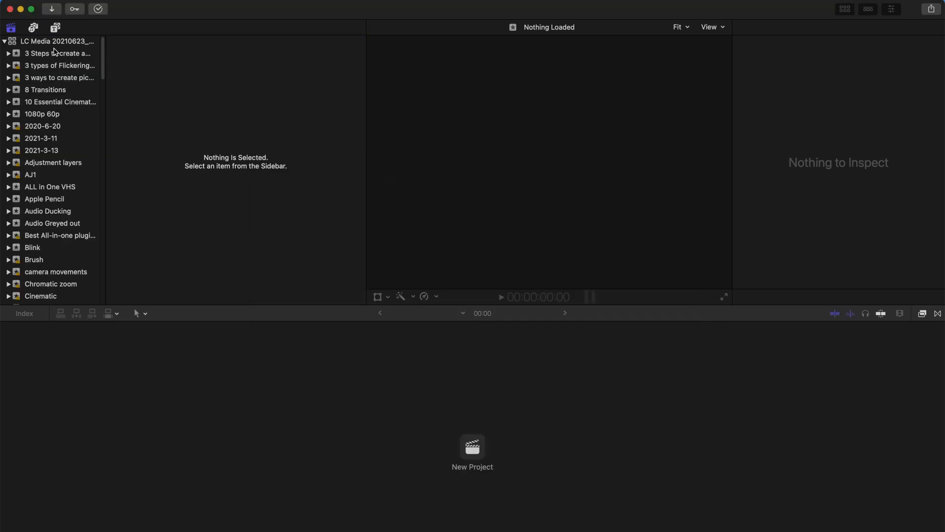
Check the screen shake event's clips, the installed title categories, and the transitions browser
click(57, 53)
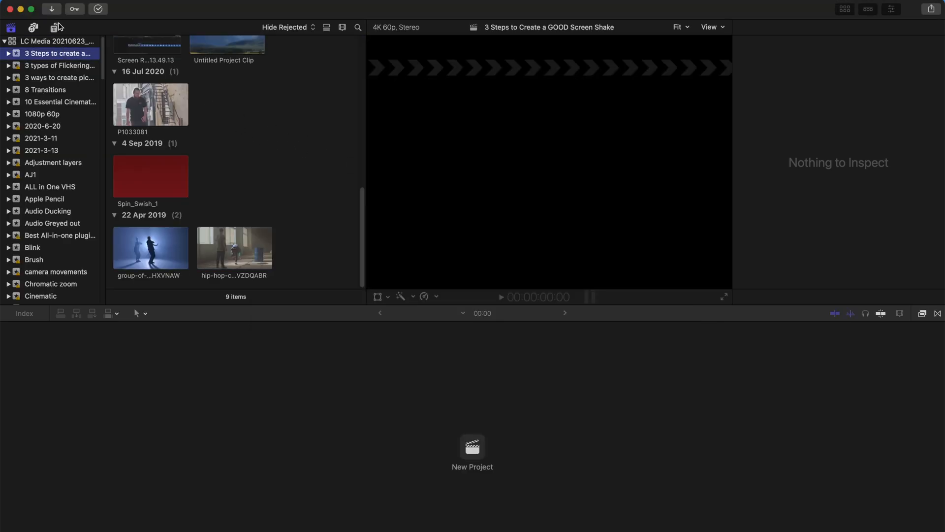
click(57, 27)
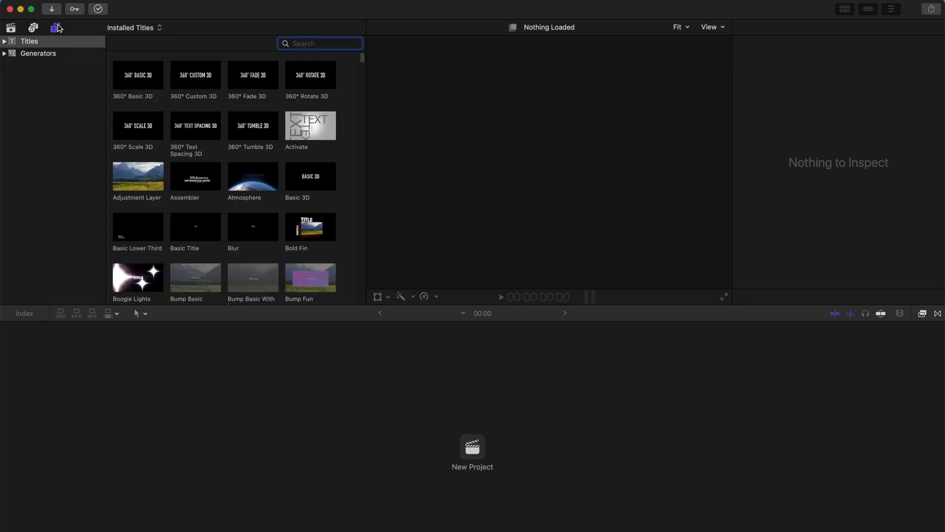
click(4, 41)
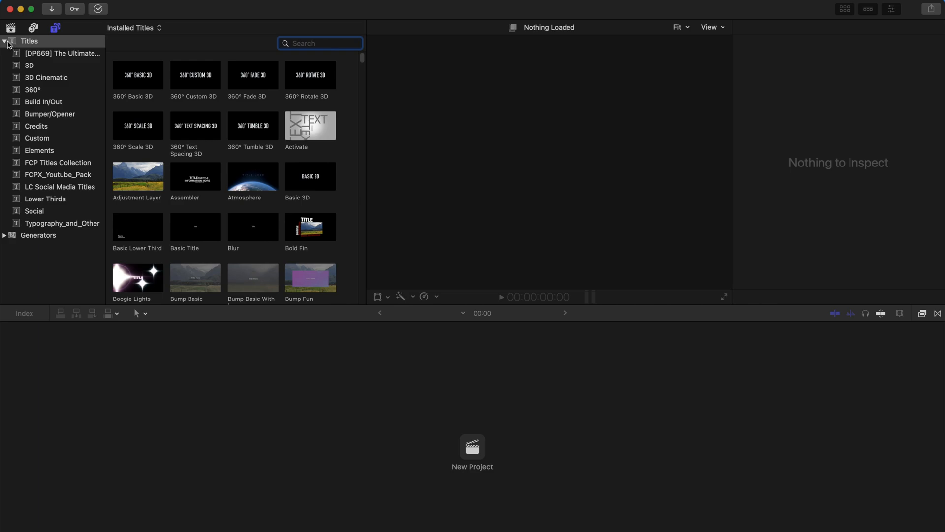
click(5, 41)
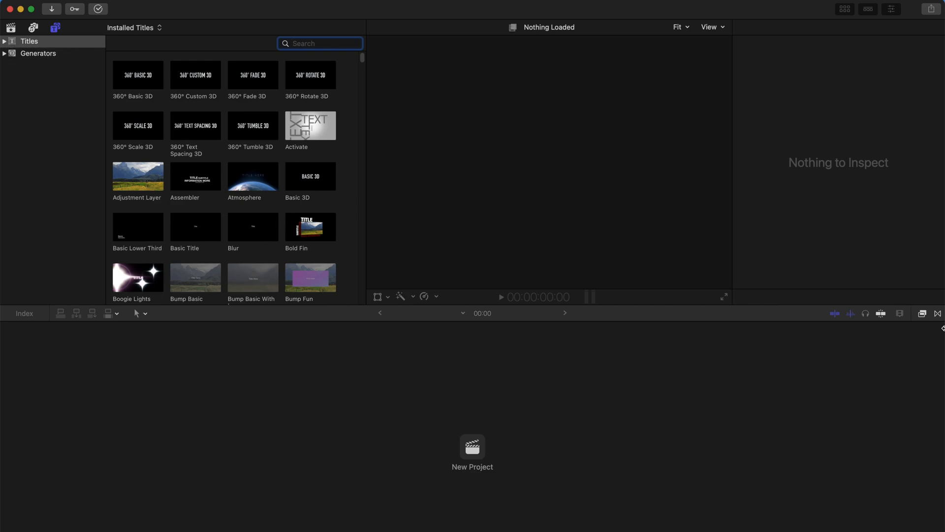
click(922, 313)
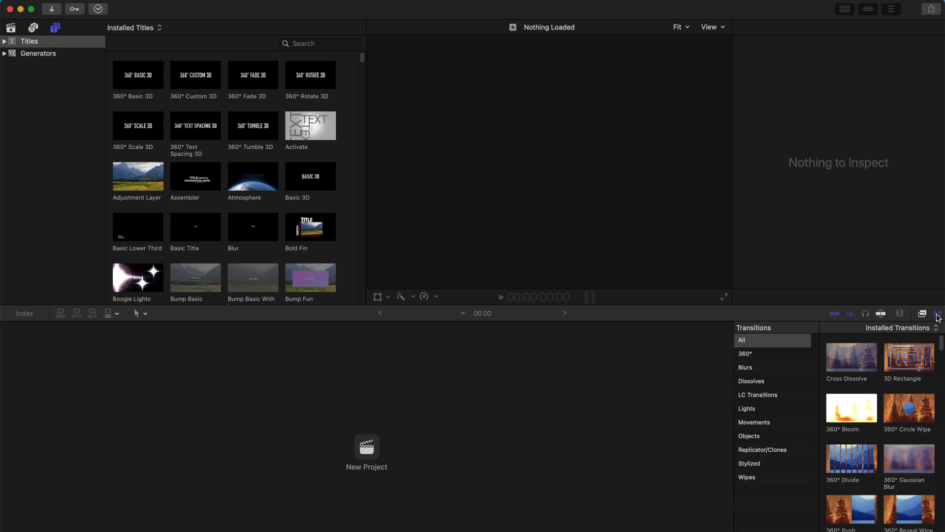
click(138, 125)
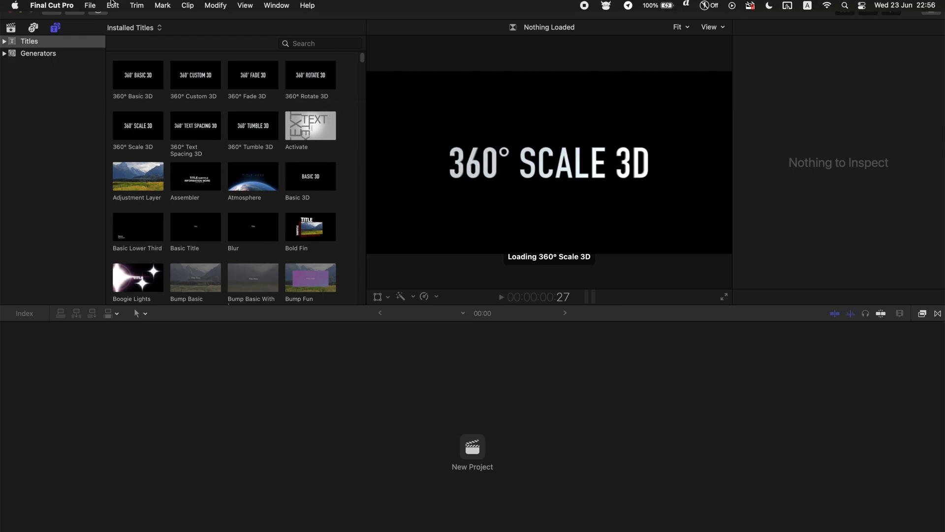
mouse_move(103, 38)
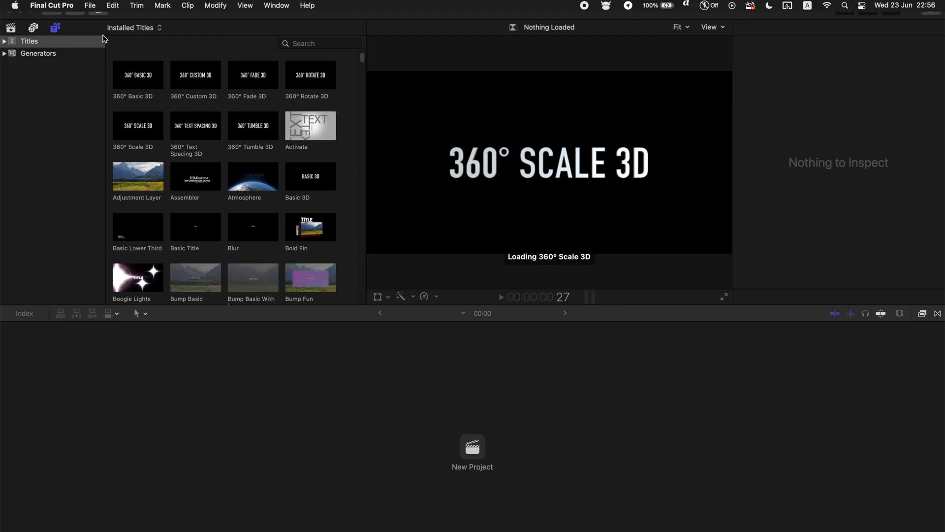